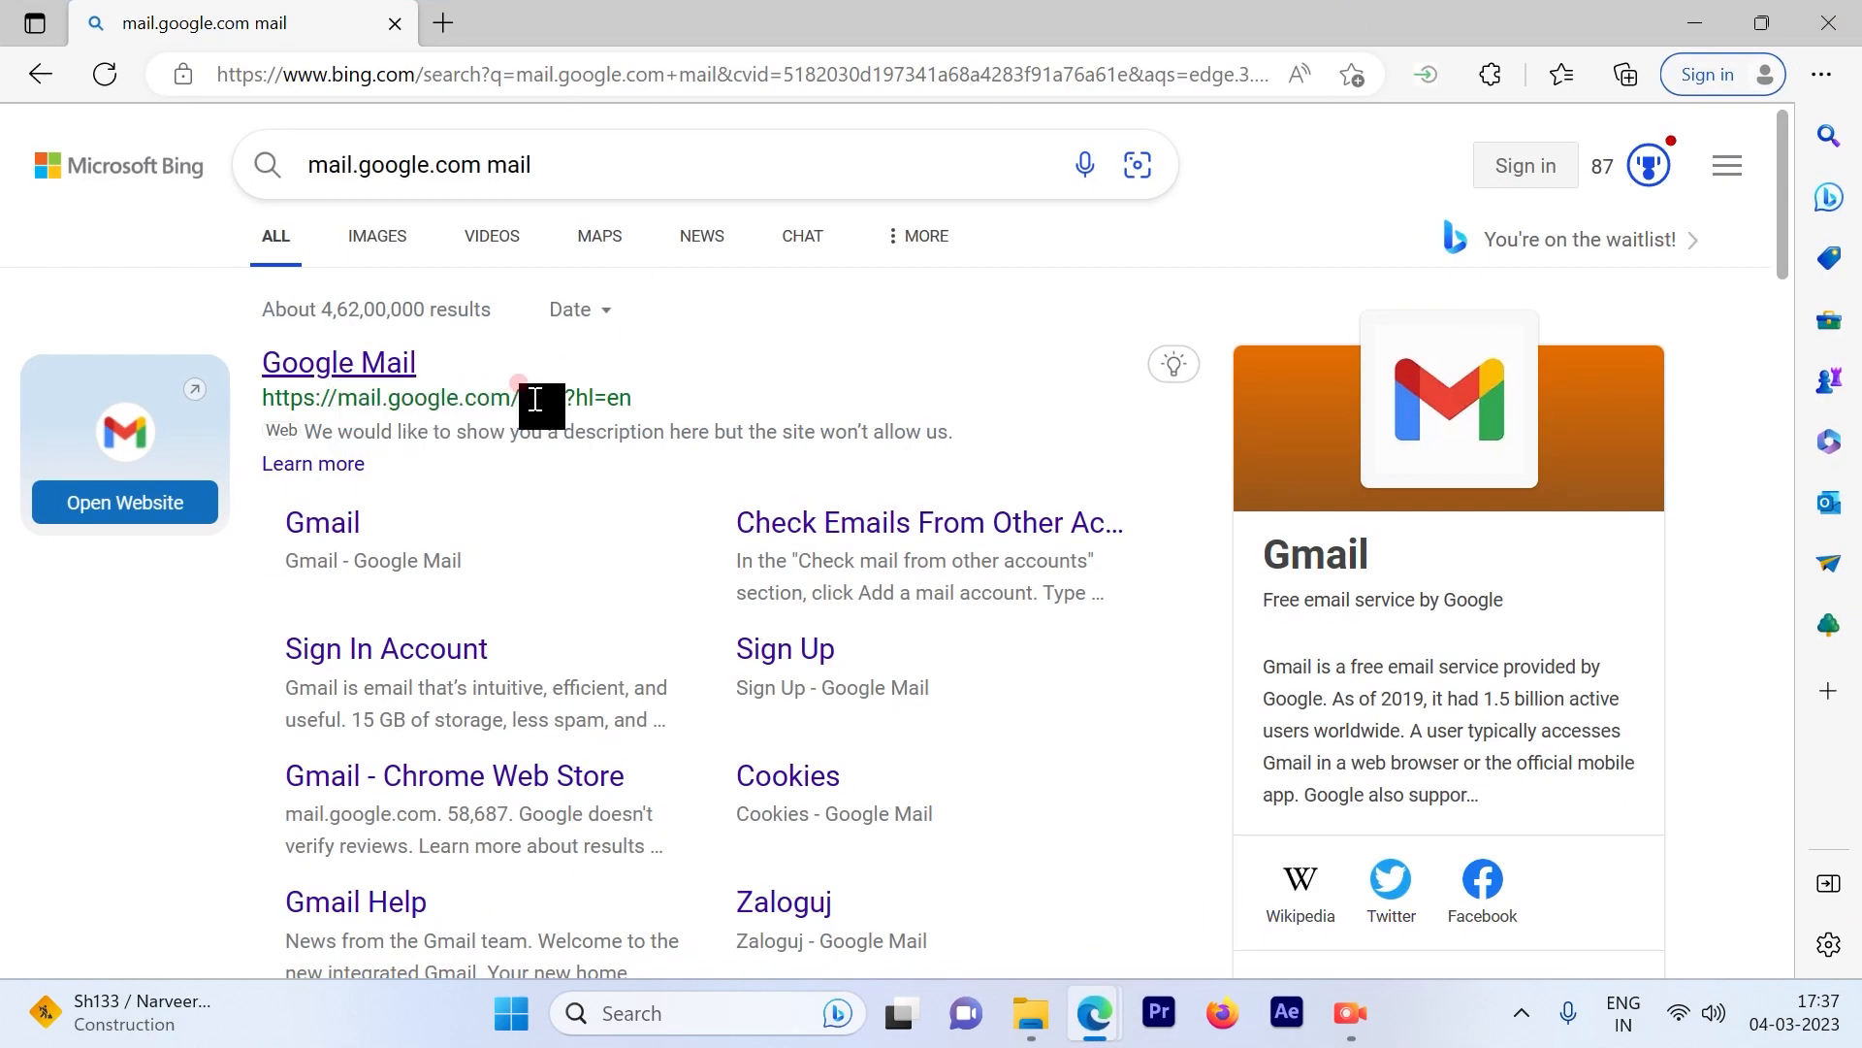
Open the Google Mail result from the Bing search page to reach the Gmail inbox.
{"action": "left_click", "coordinate": [338, 362]}
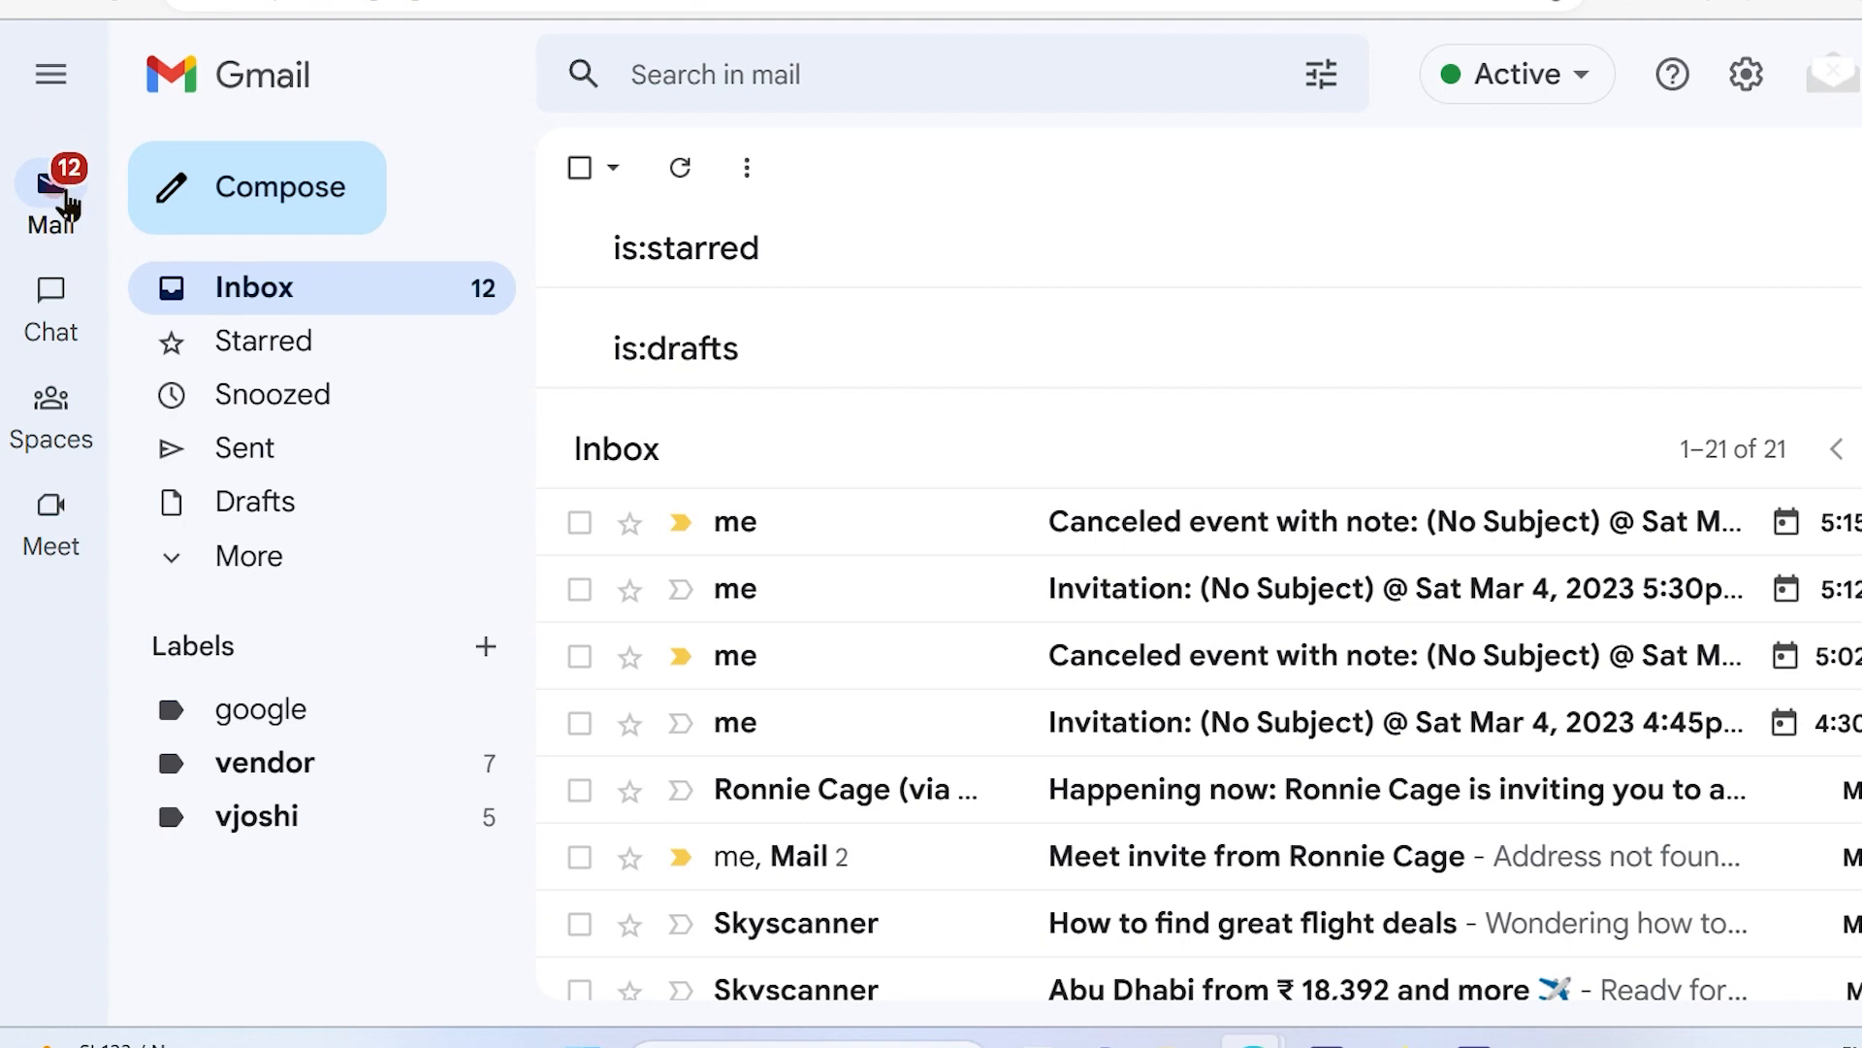
Switch from the Gmail inbox to the Meet section in the left sidebar.
{"action": "left_click", "coordinate": [52, 293]}
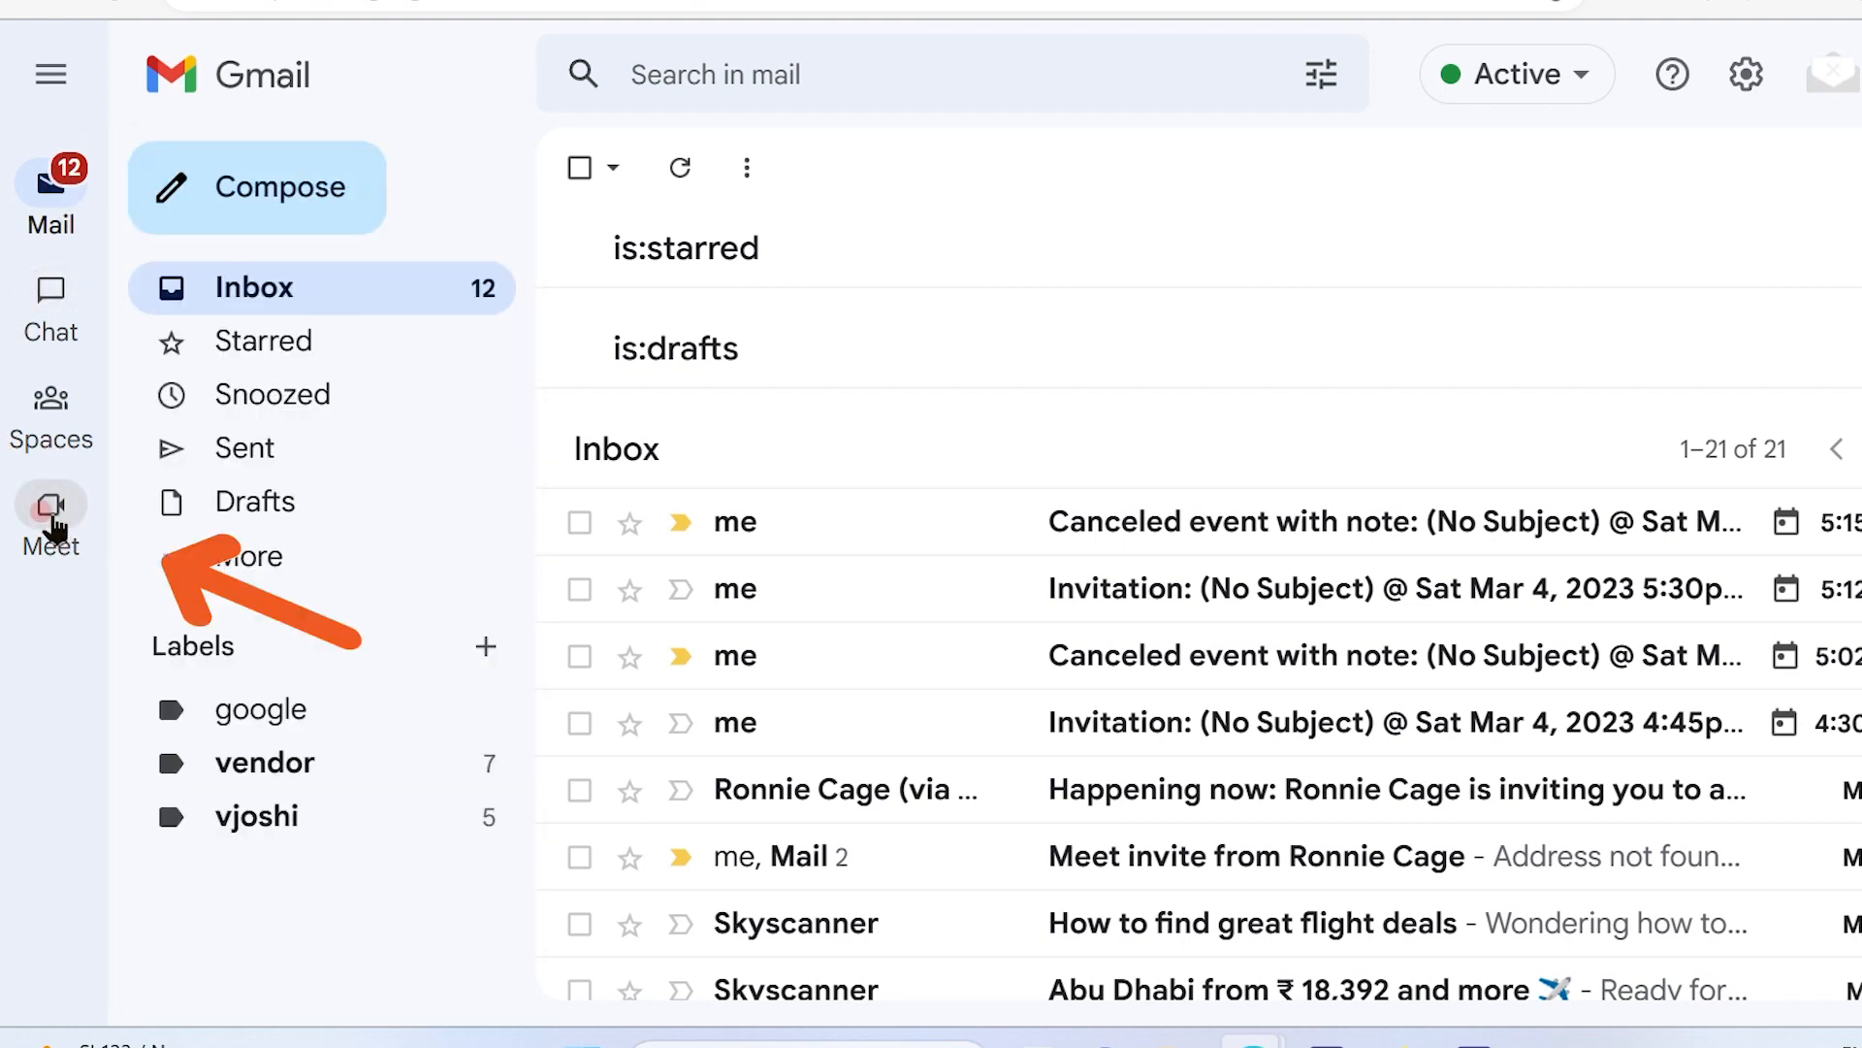
{"action": "left_click", "coordinate": [49, 504]}
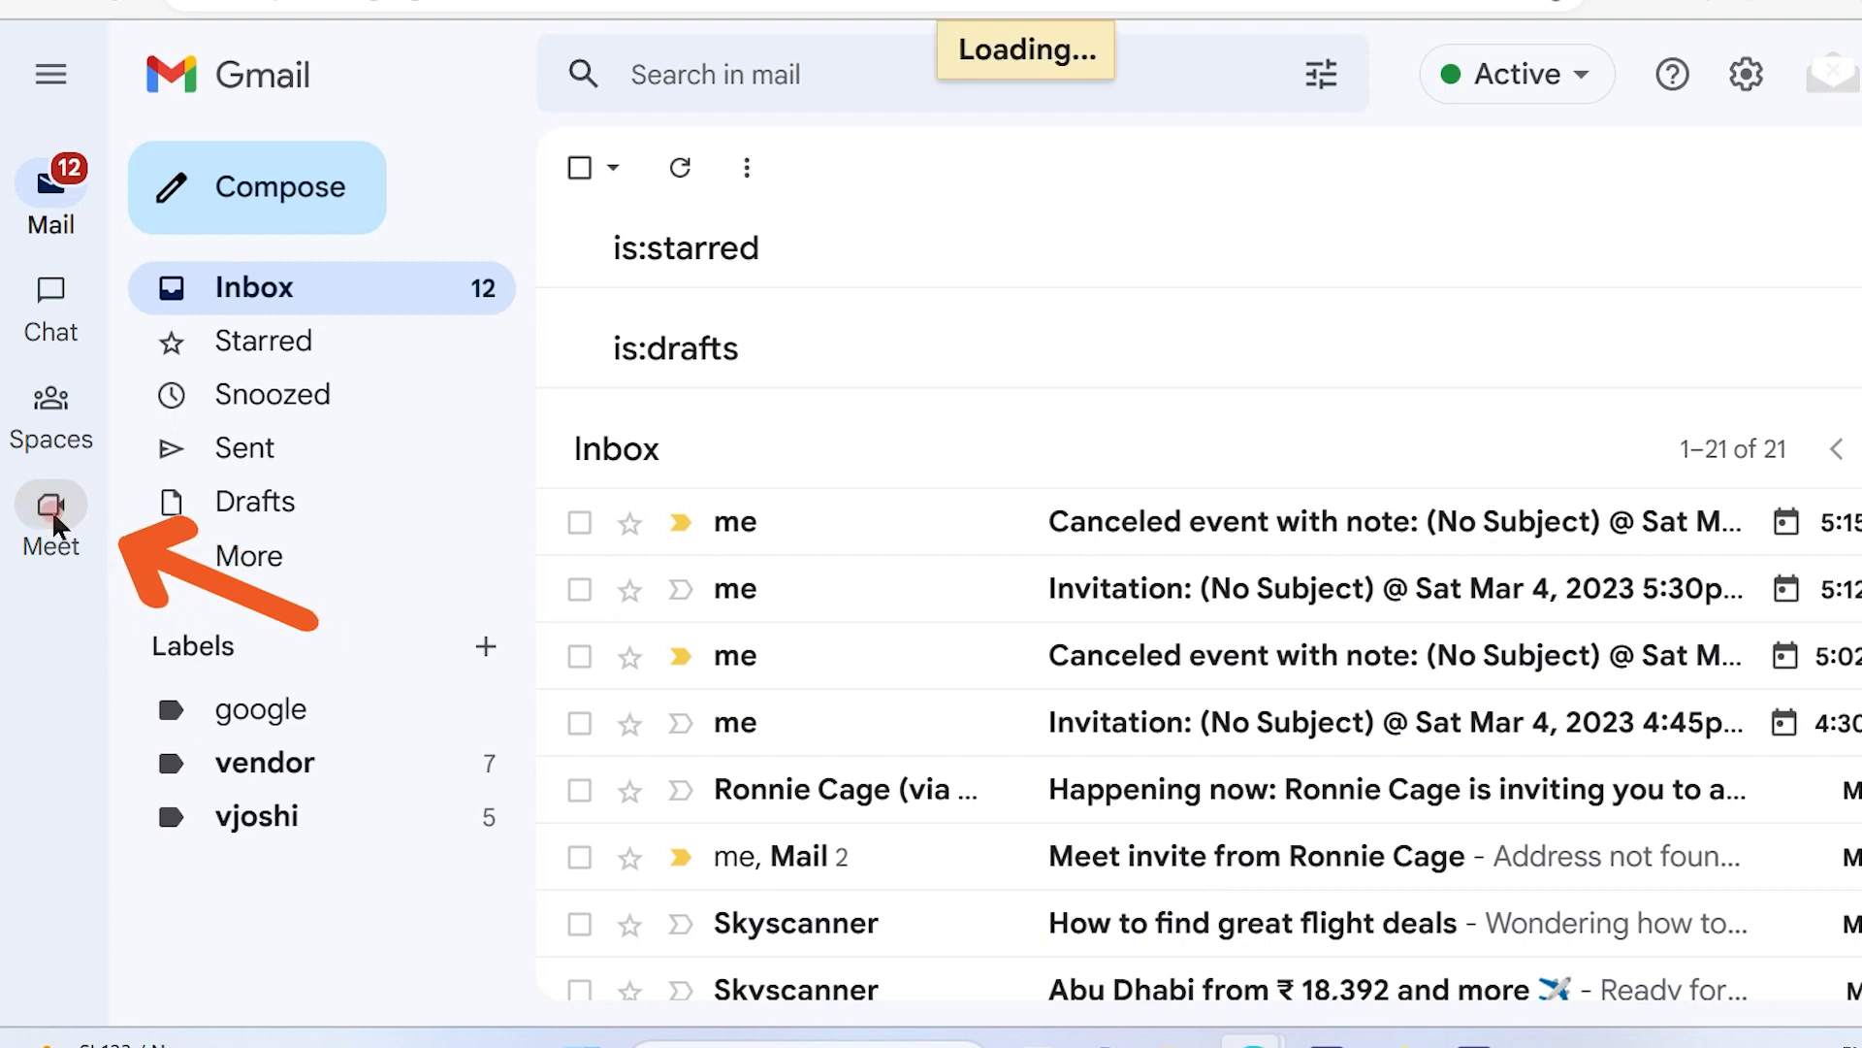
{"action": "left_click", "coordinate": [50, 508]}
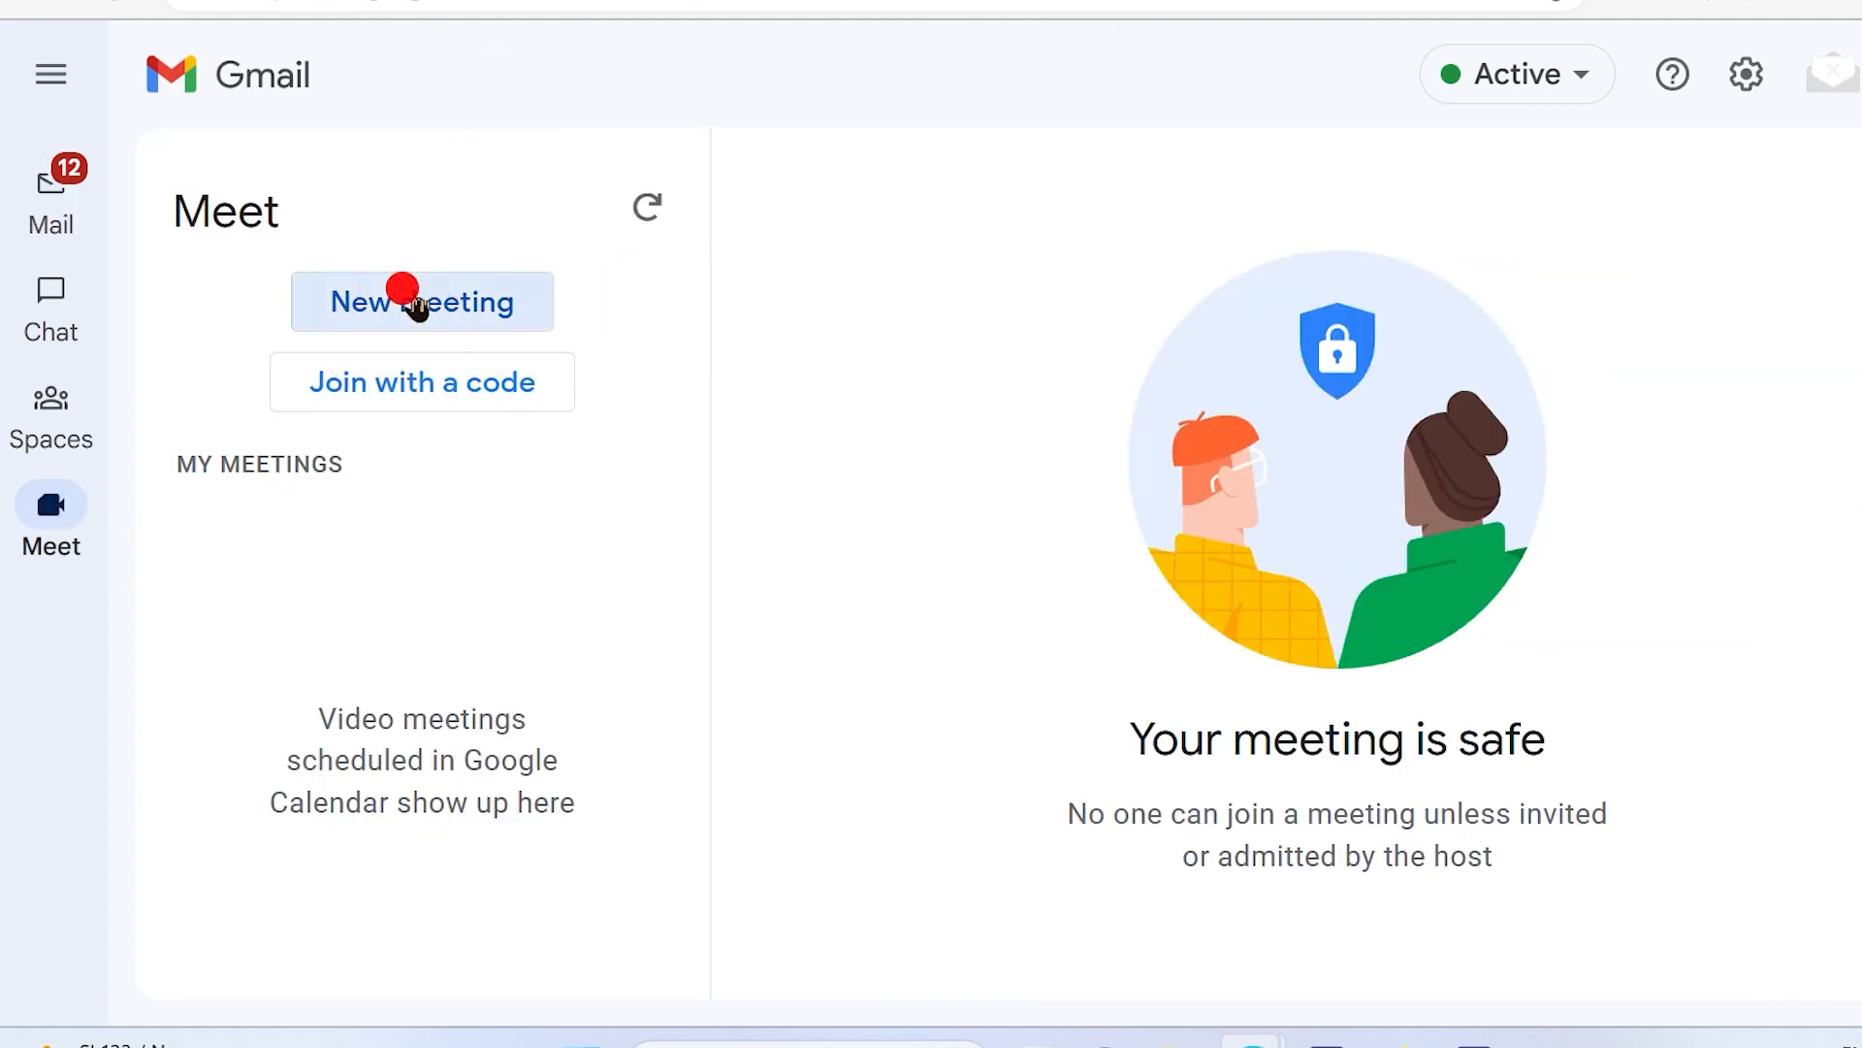
Start meeting gsw-qckh-ftc immediately and dismiss the 'Your microphone is blocked' warning.
{"action": "left_click", "coordinate": [420, 301]}
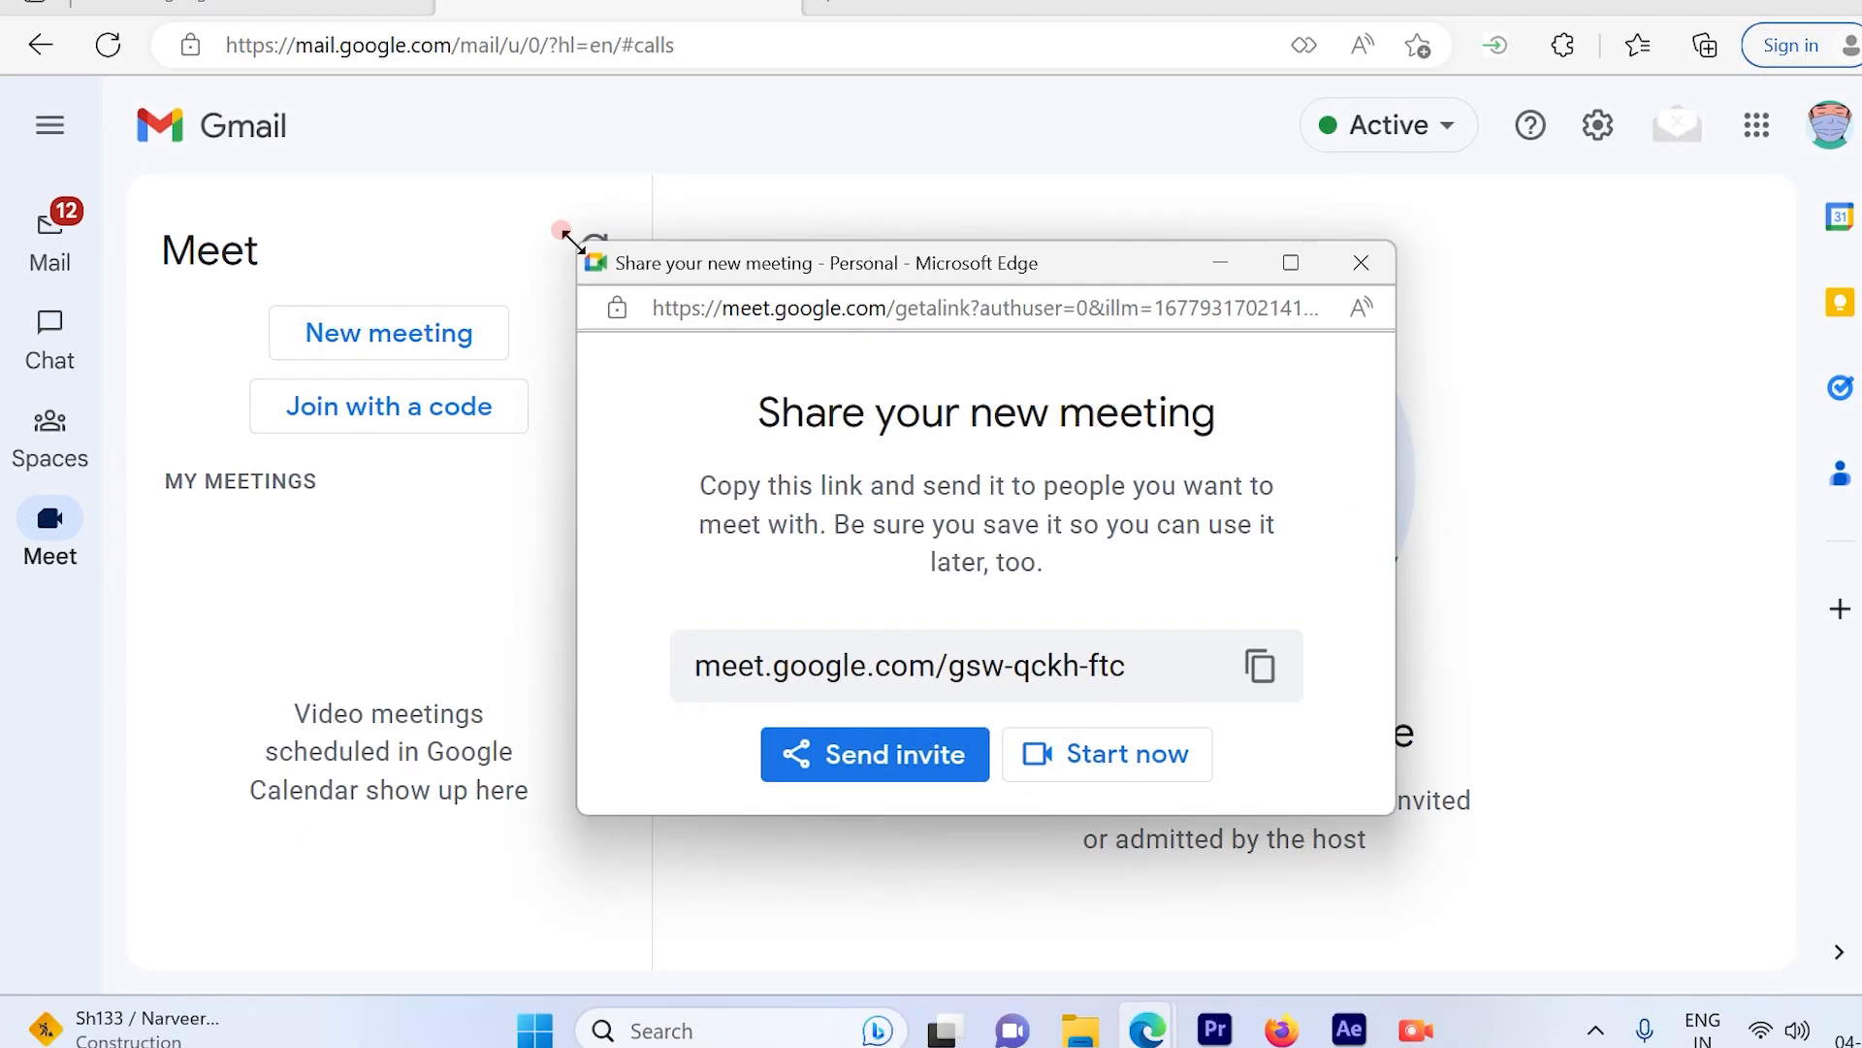
{"action": "left_click", "coordinate": [1126, 755]}
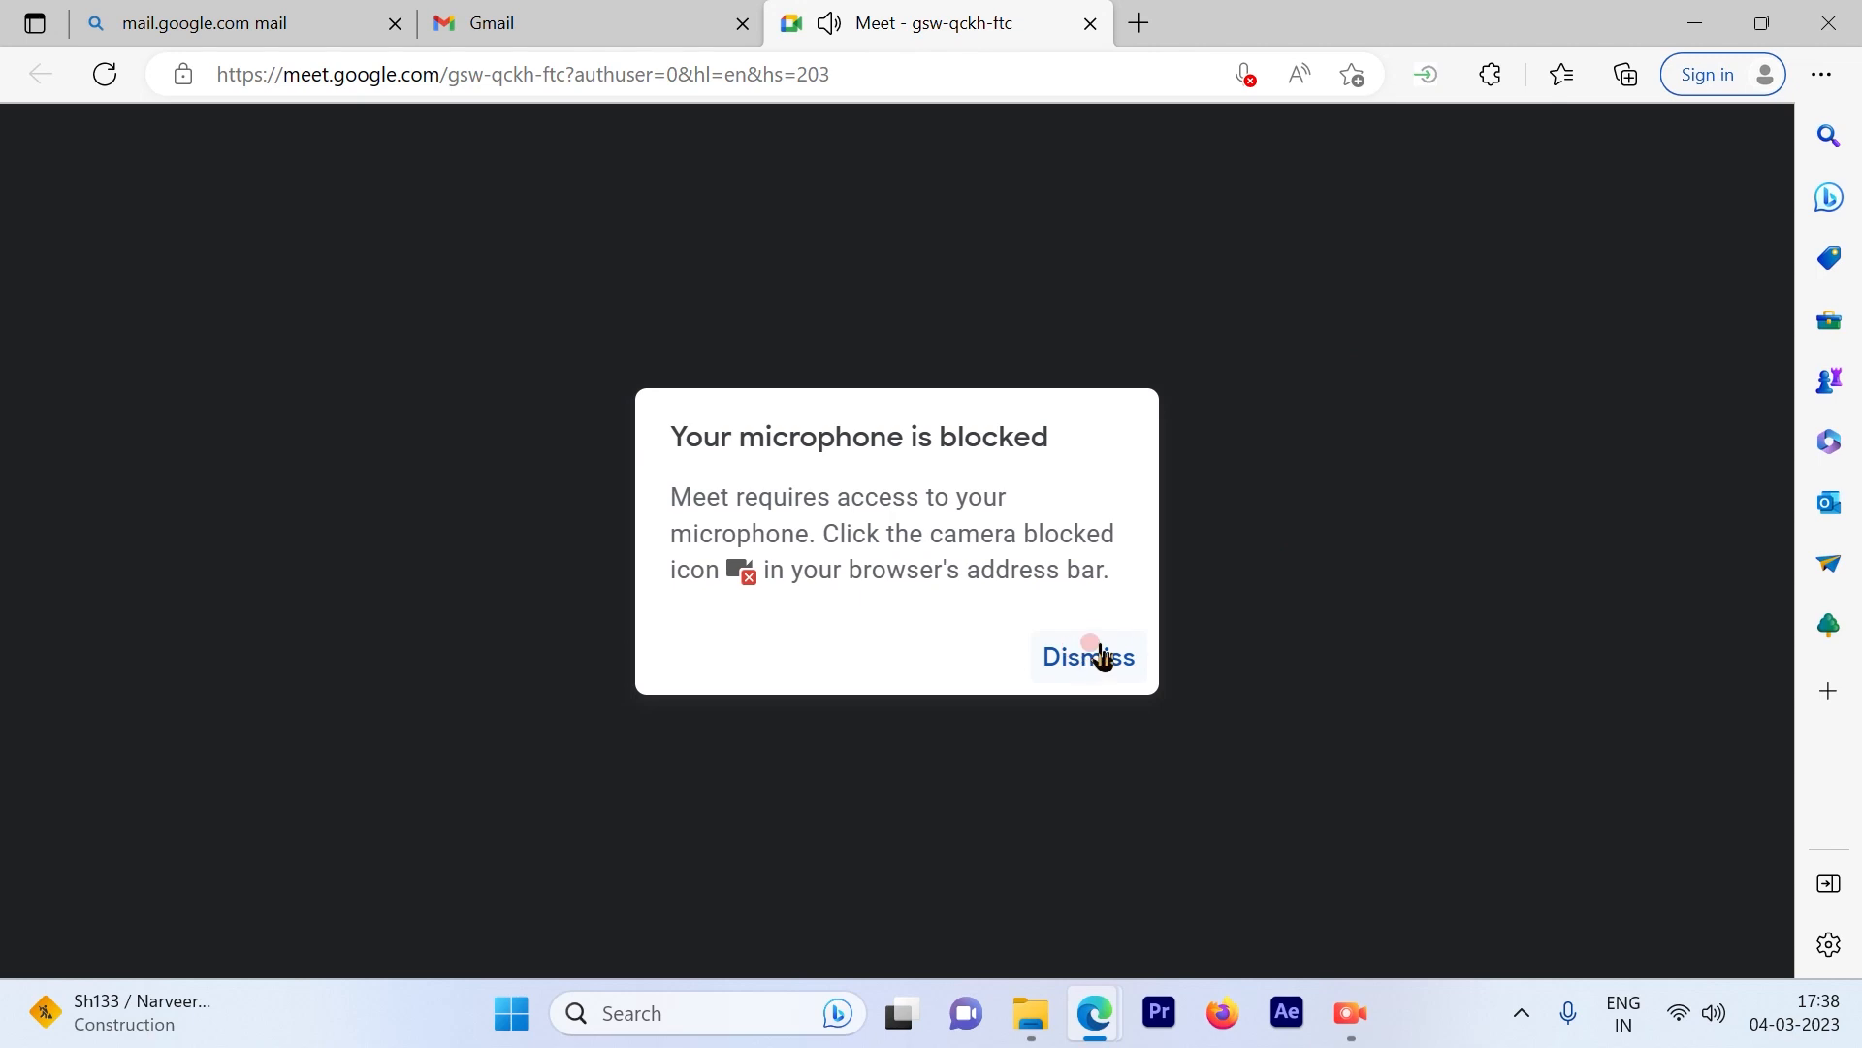
{"action": "left_click", "coordinate": [1084, 656]}
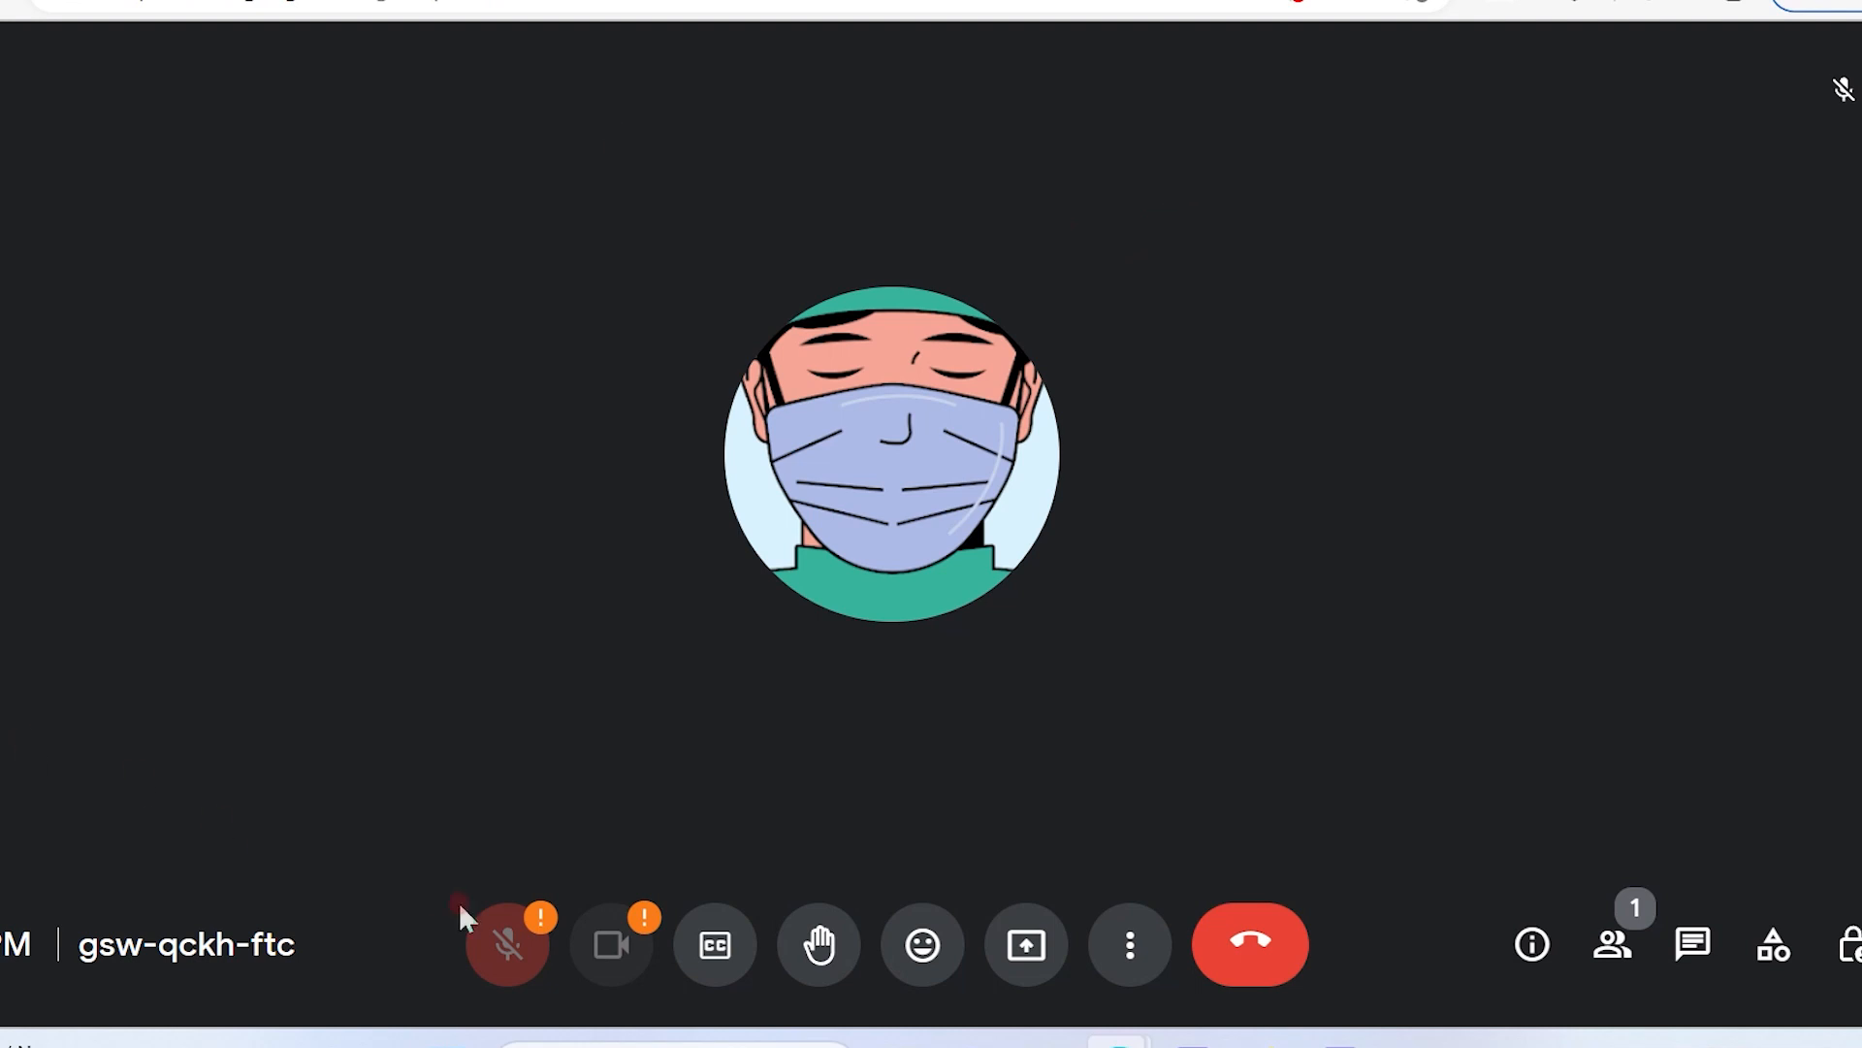
{"action": "left_click", "coordinate": [507, 943]}
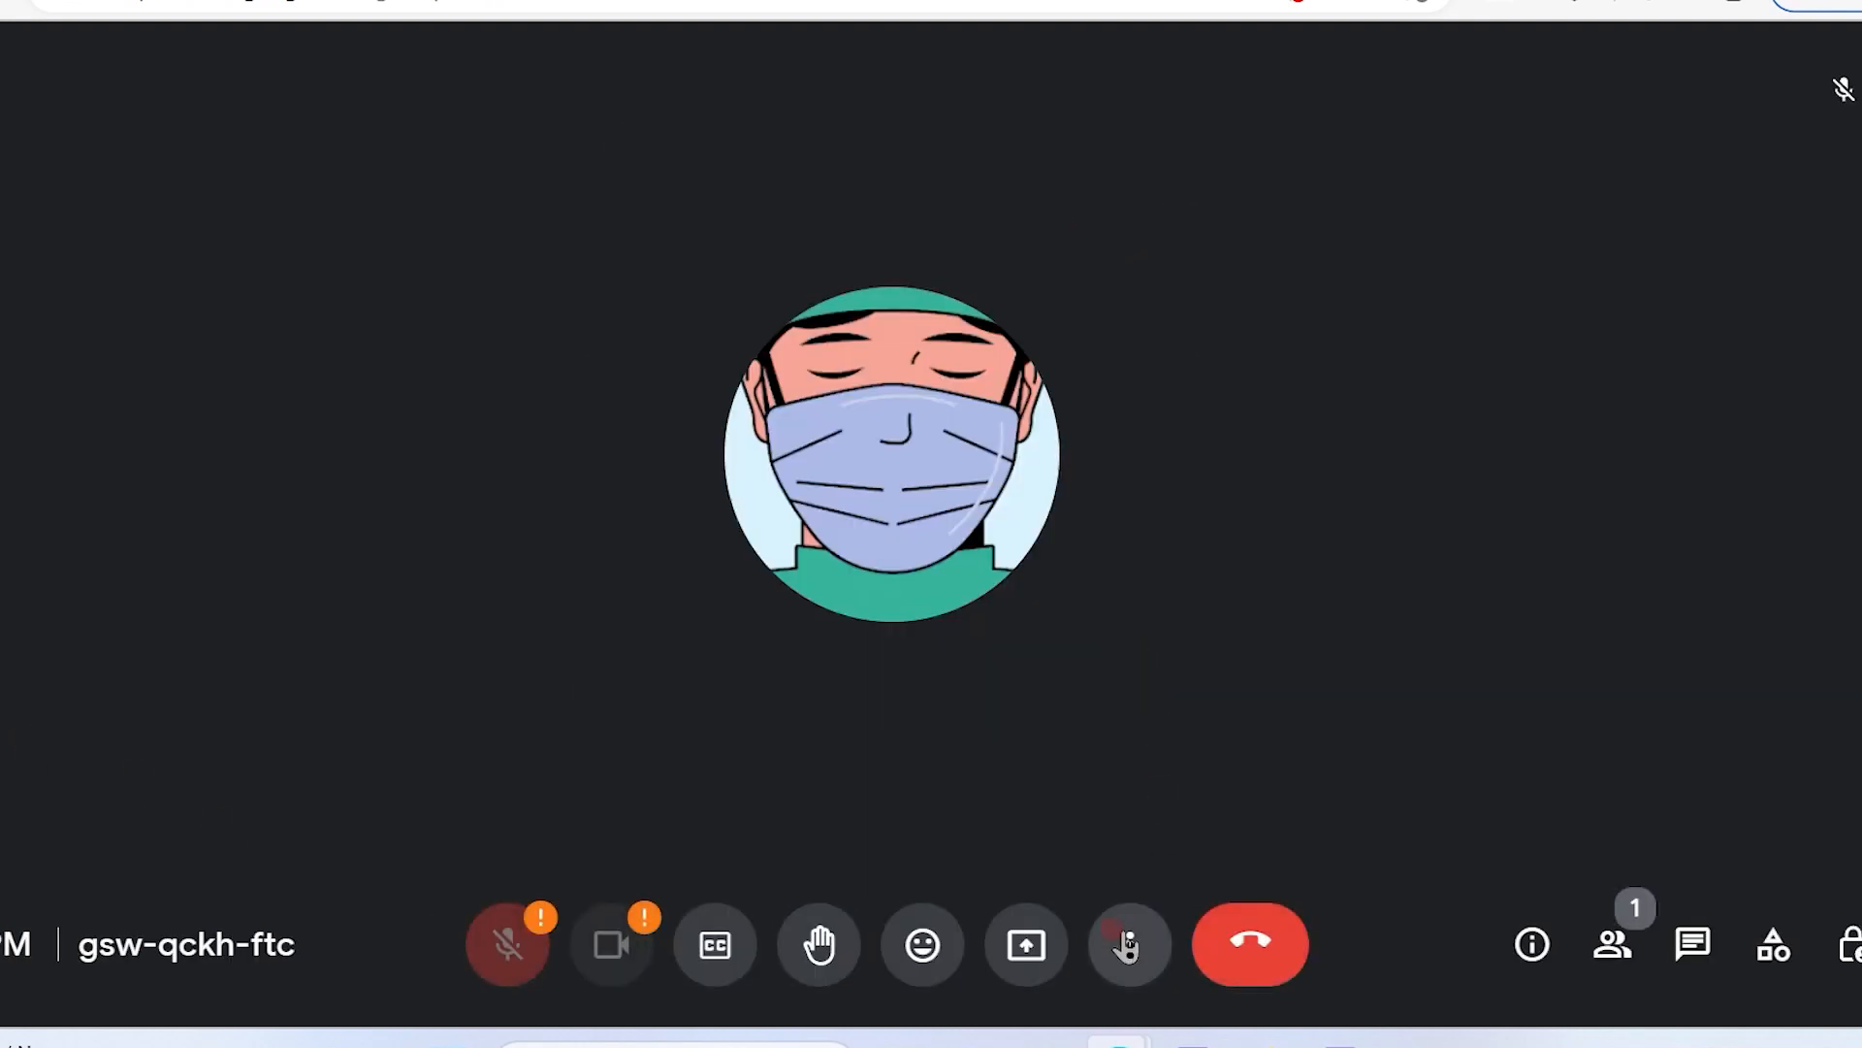
{"action": "mouse_move", "coordinate": [1126, 944]}
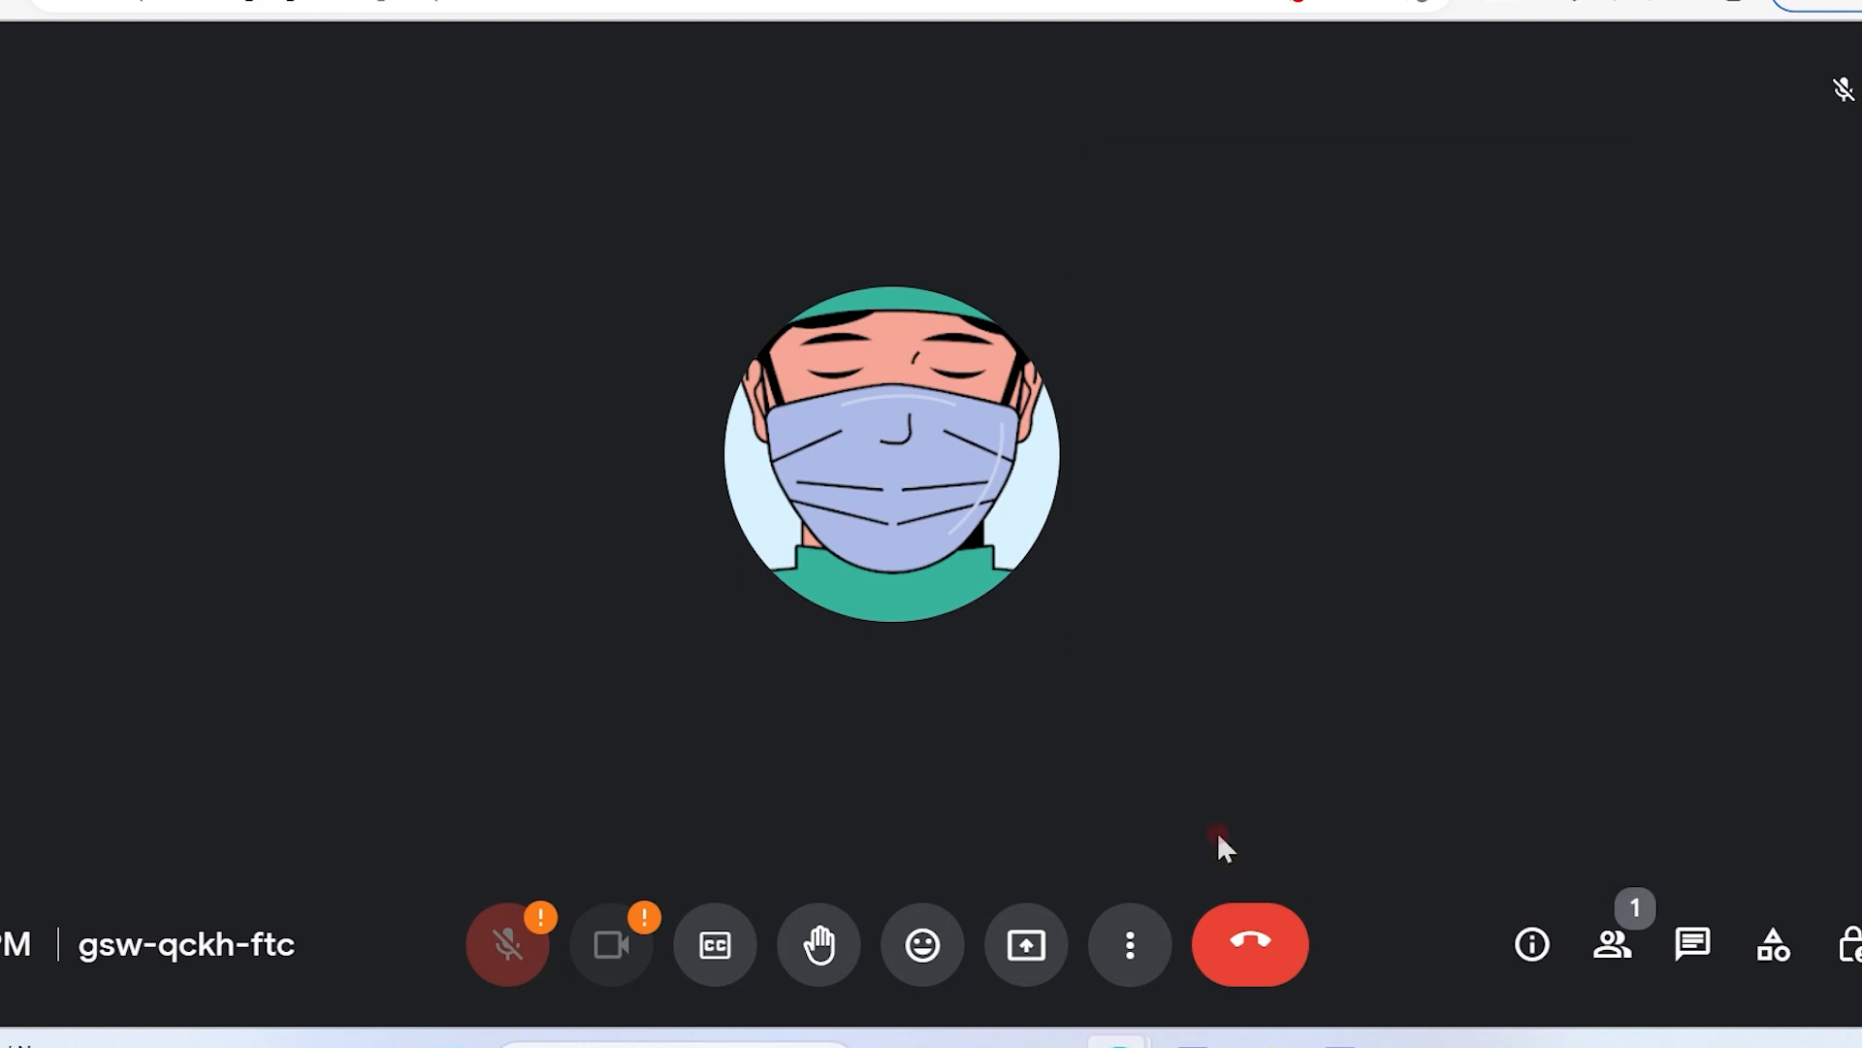
{"action": "left_click", "coordinate": [1127, 943]}
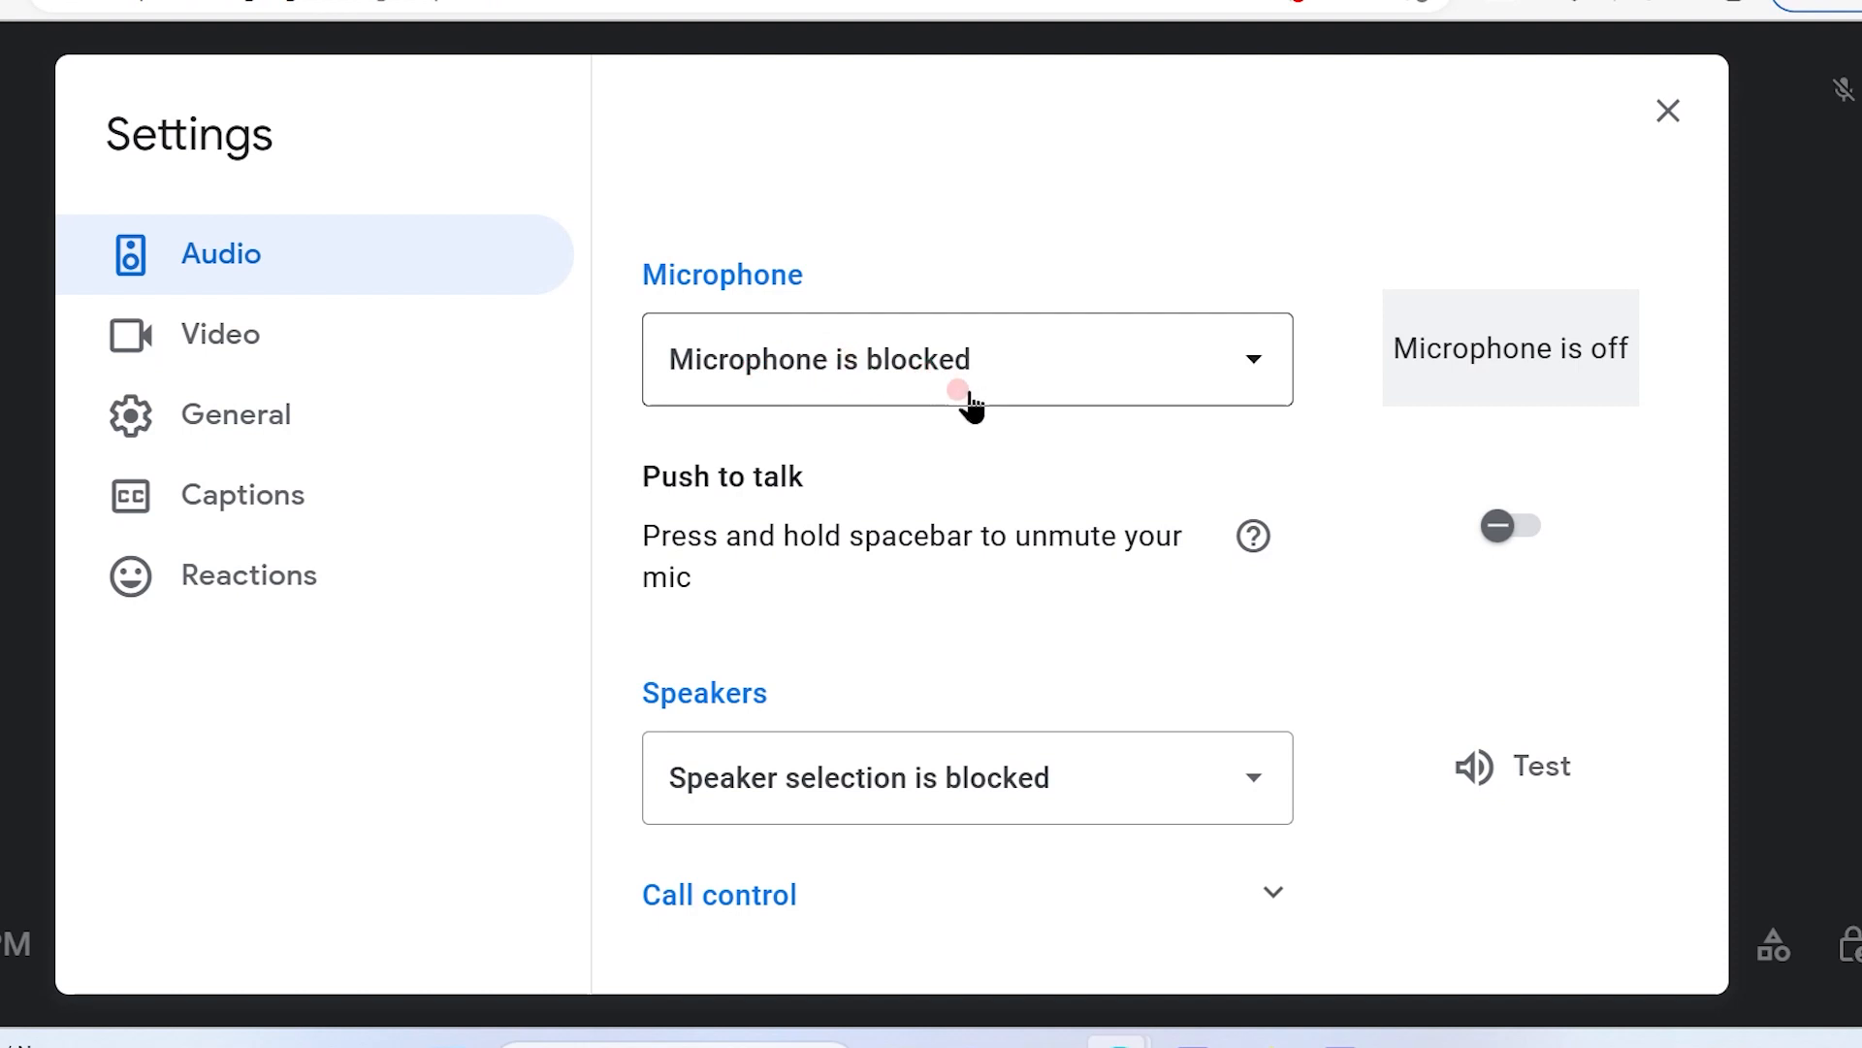
{"action": "mouse_move", "coordinate": [1057, 416]}
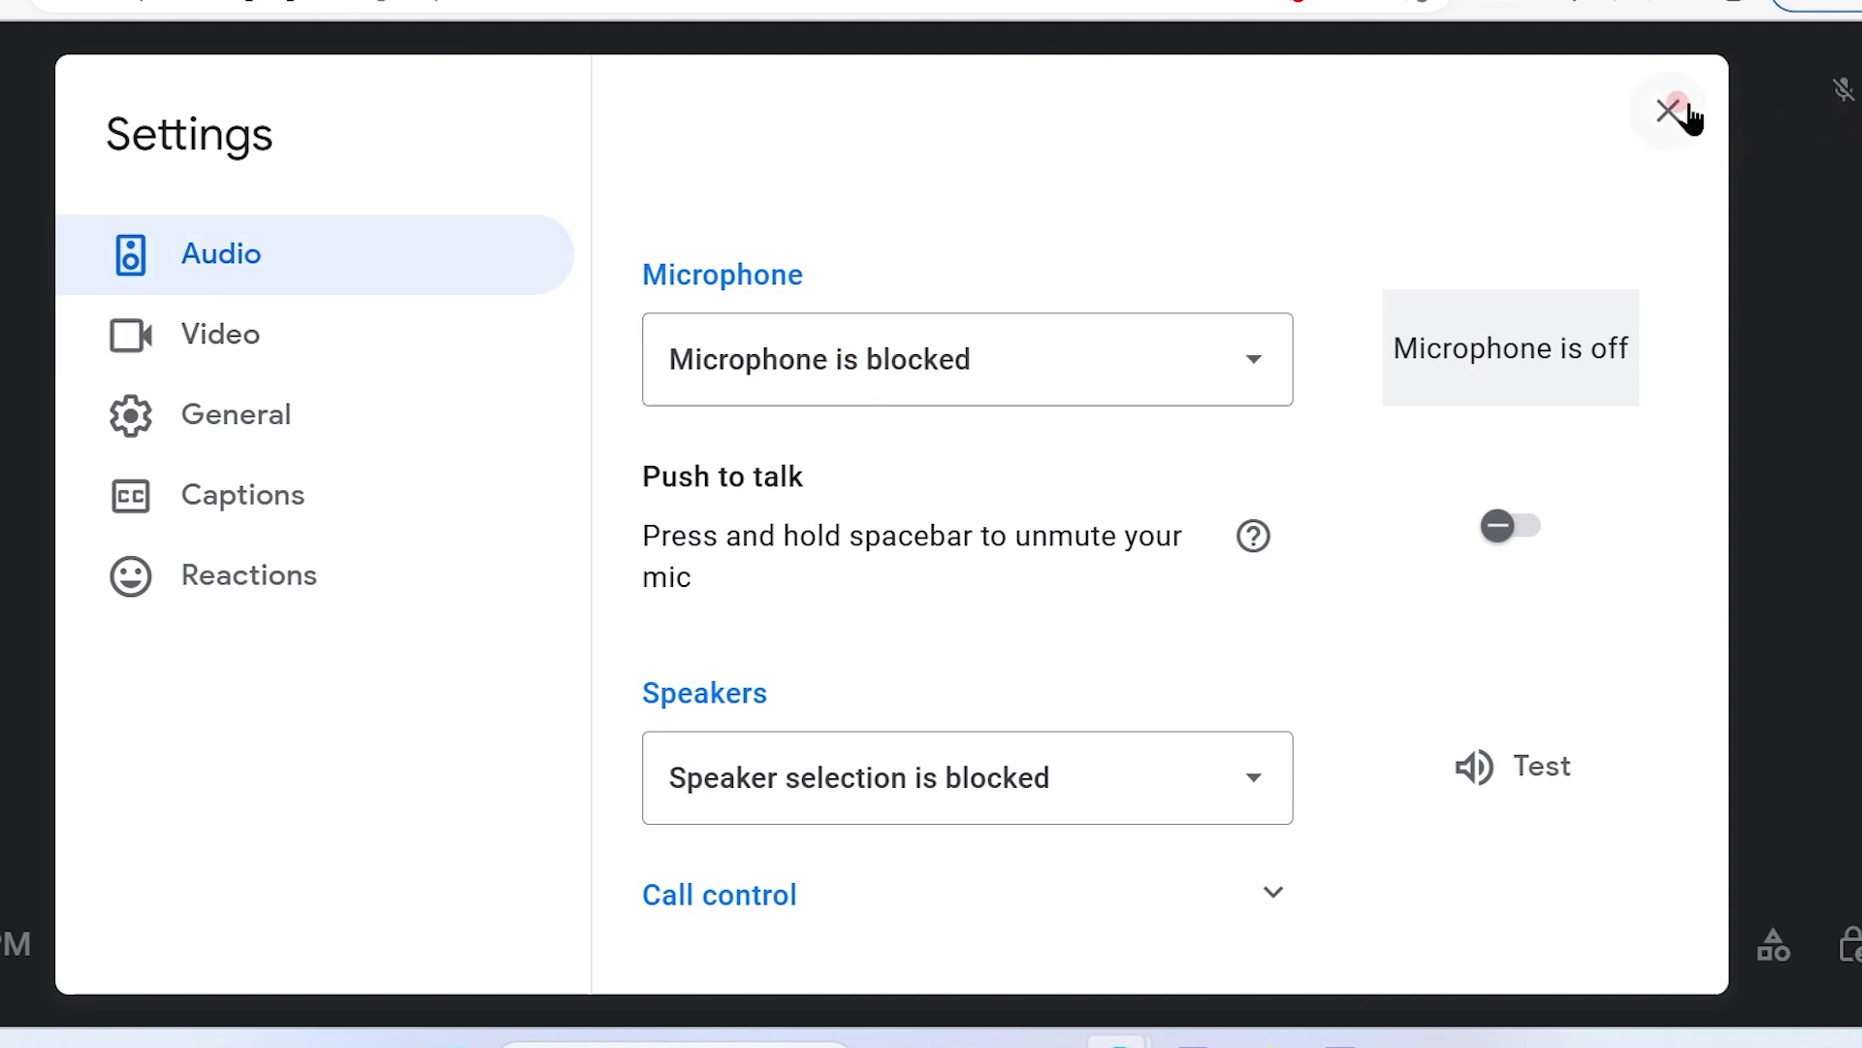
{"action": "left_click", "coordinate": [1668, 110]}
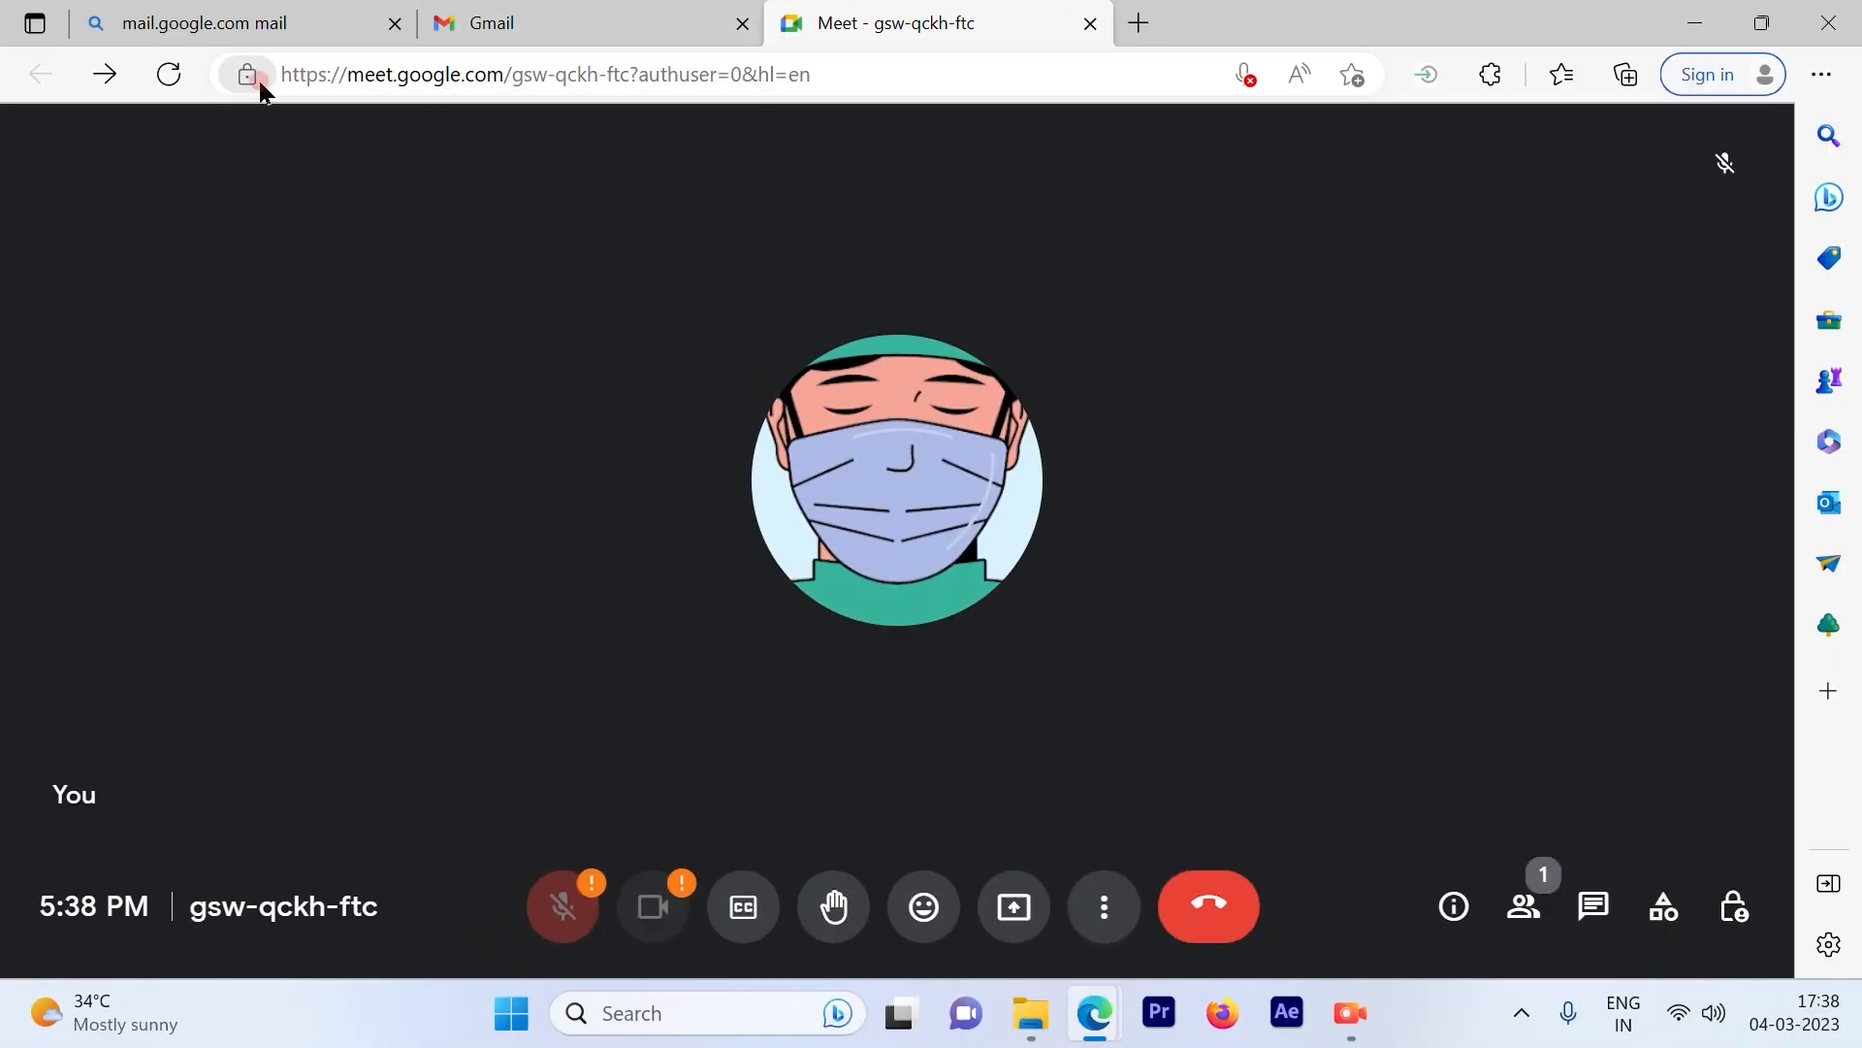
Change meet.google.com's Microphone permission from Block to Allow in the address-bar site info.
{"action": "left_click", "coordinate": [247, 74]}
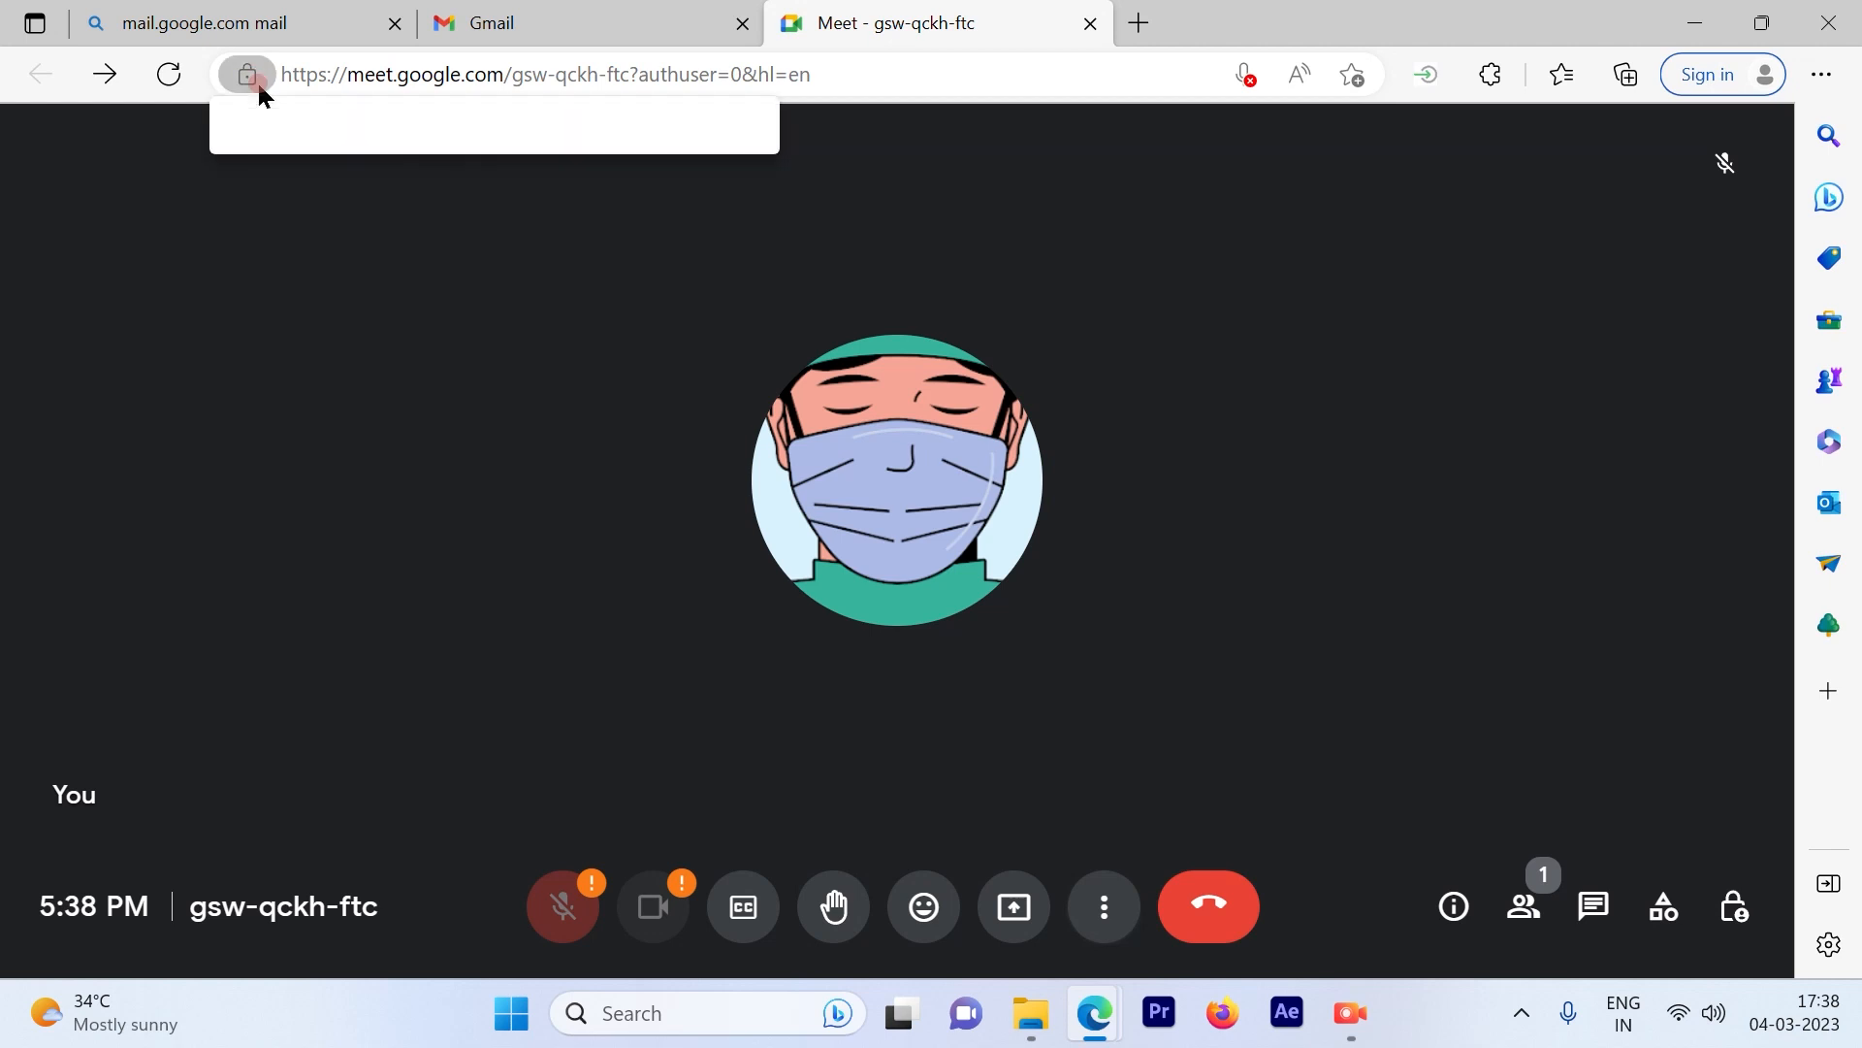
{"action": "left_click", "coordinate": [245, 73]}
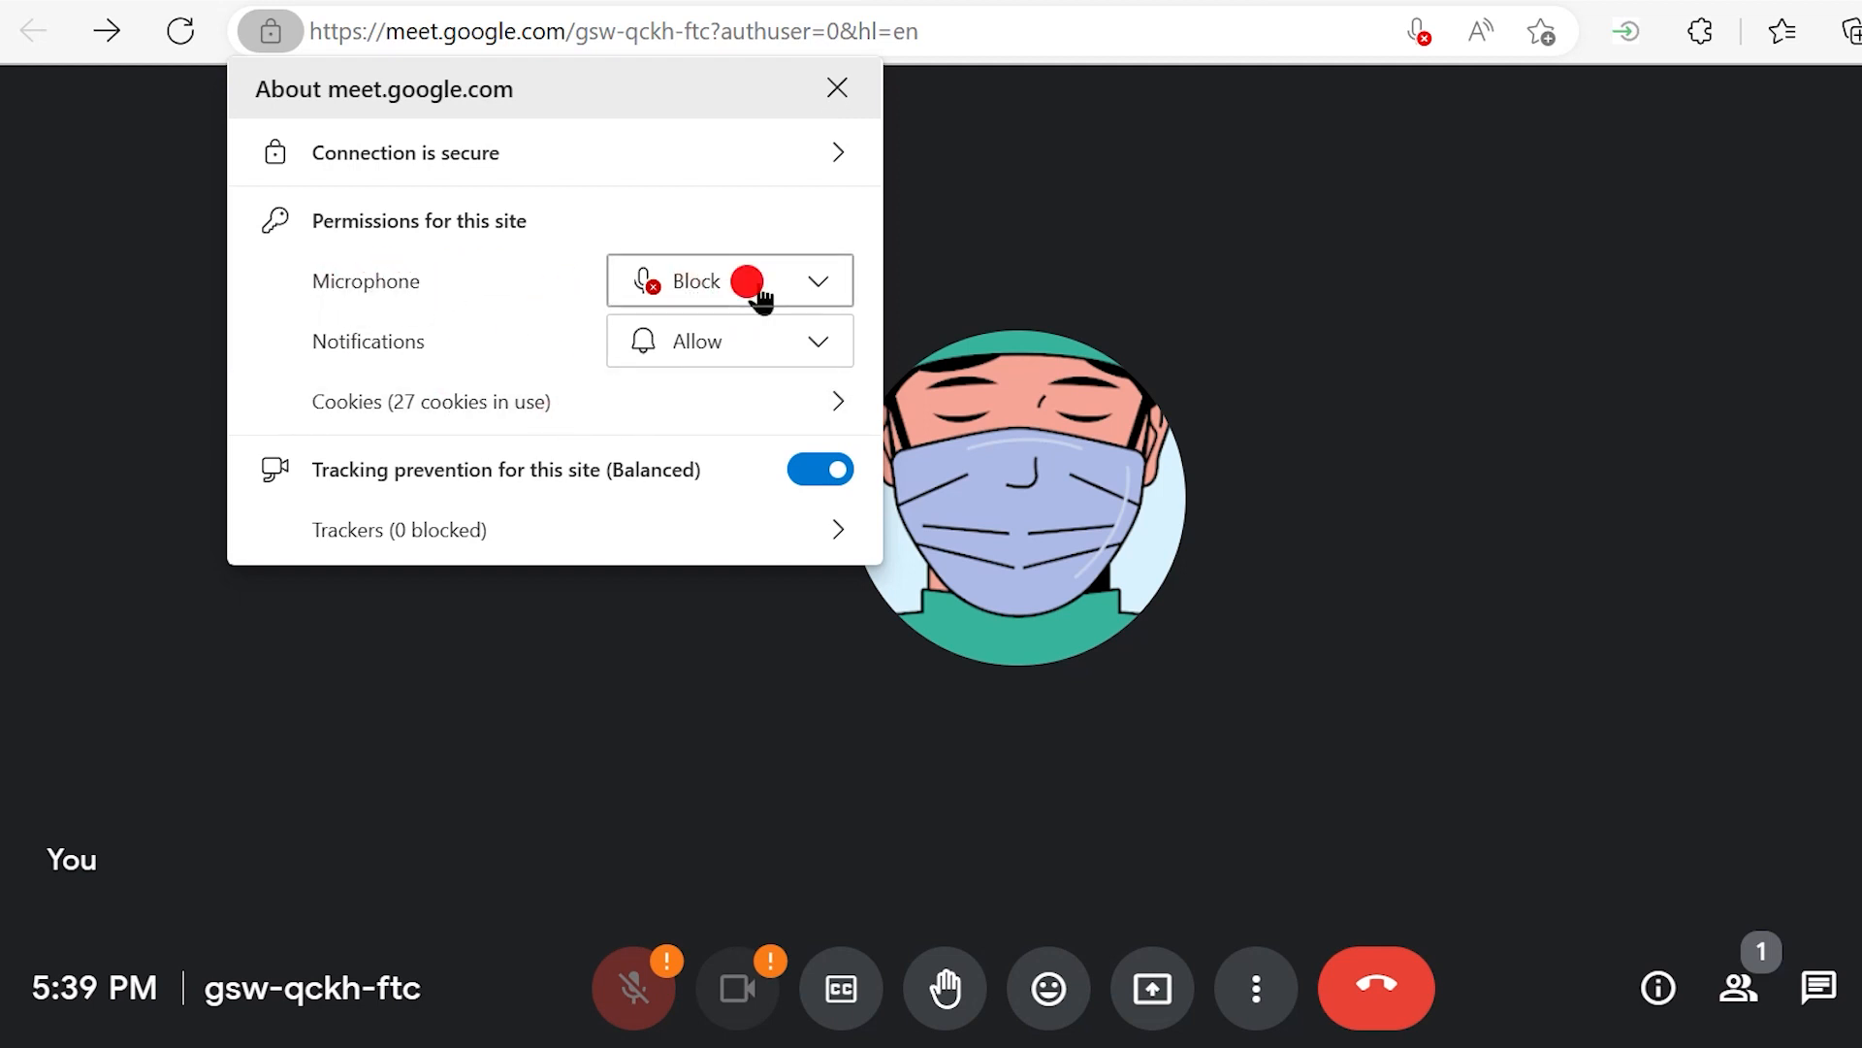
{"action": "left_click", "coordinate": [730, 280]}
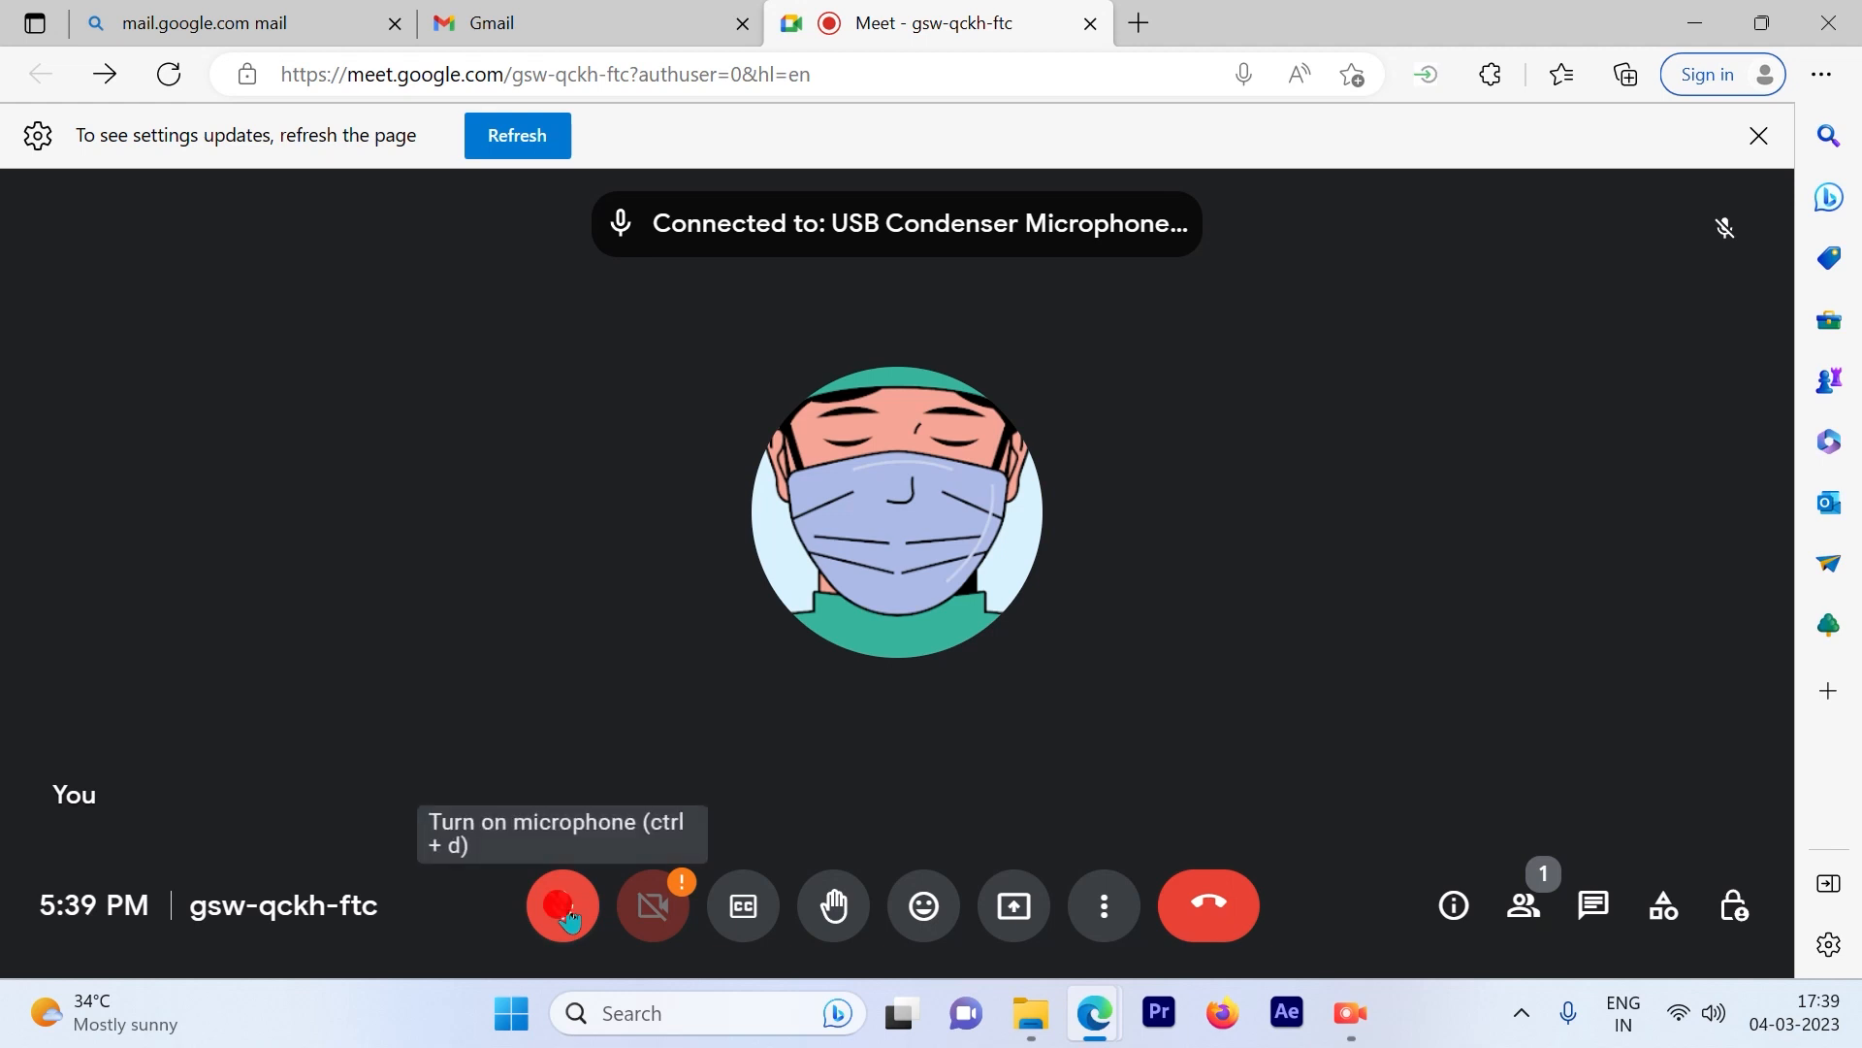
Unmute the call microphone (USB condenser mic, BenQ speakers) and close audio settings.
{"action": "left_click", "coordinate": [561, 905]}
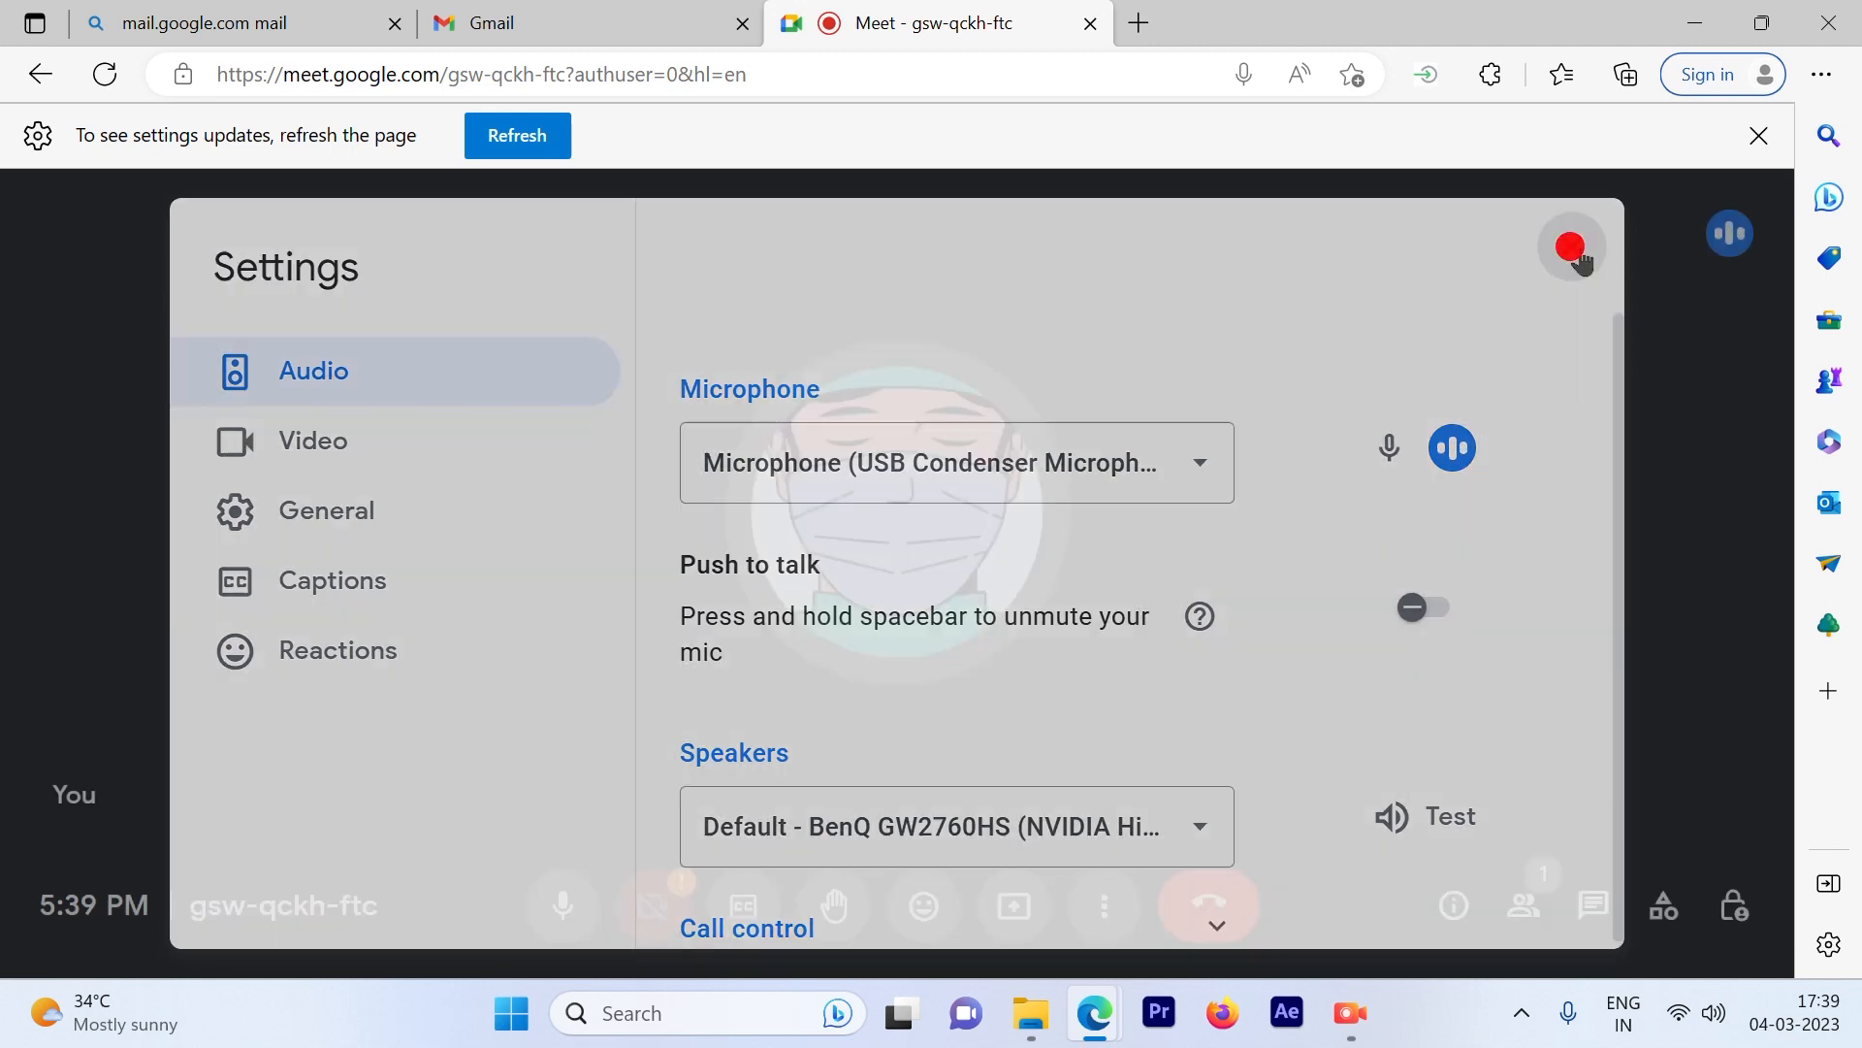
{"action": "left_click", "coordinate": [1573, 249]}
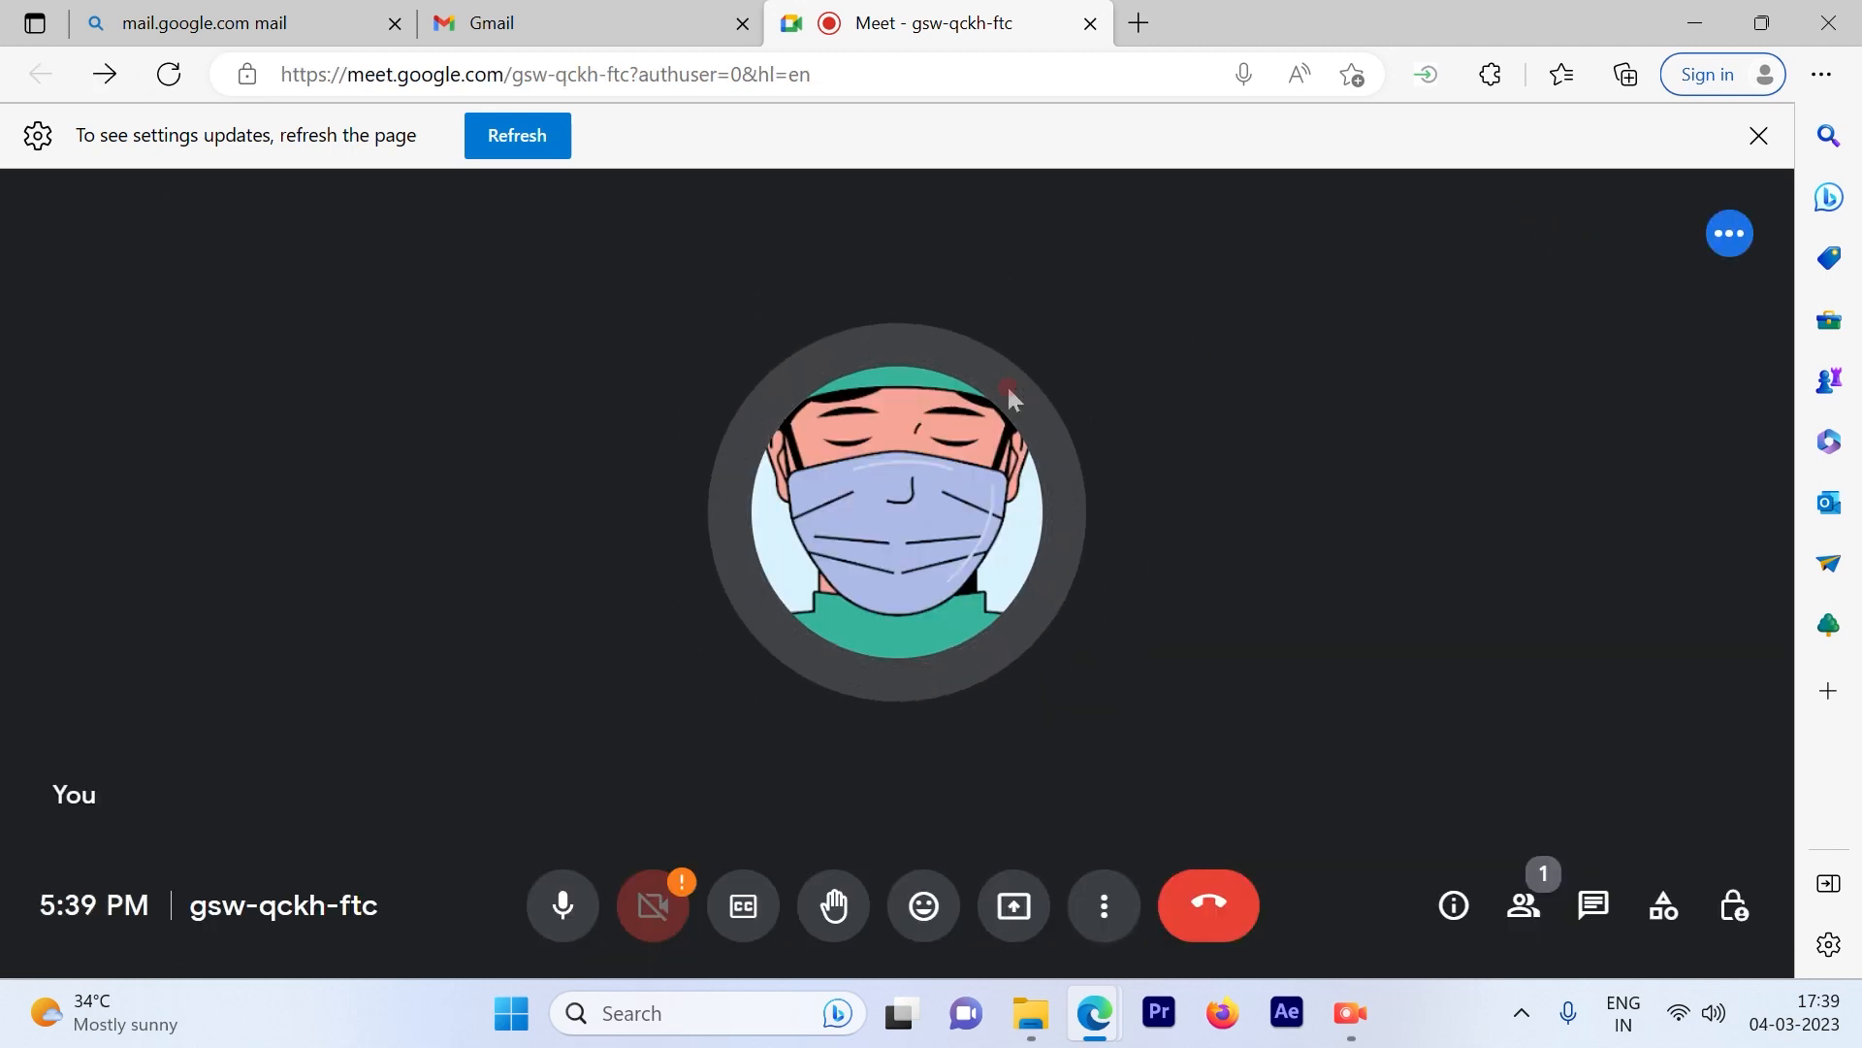